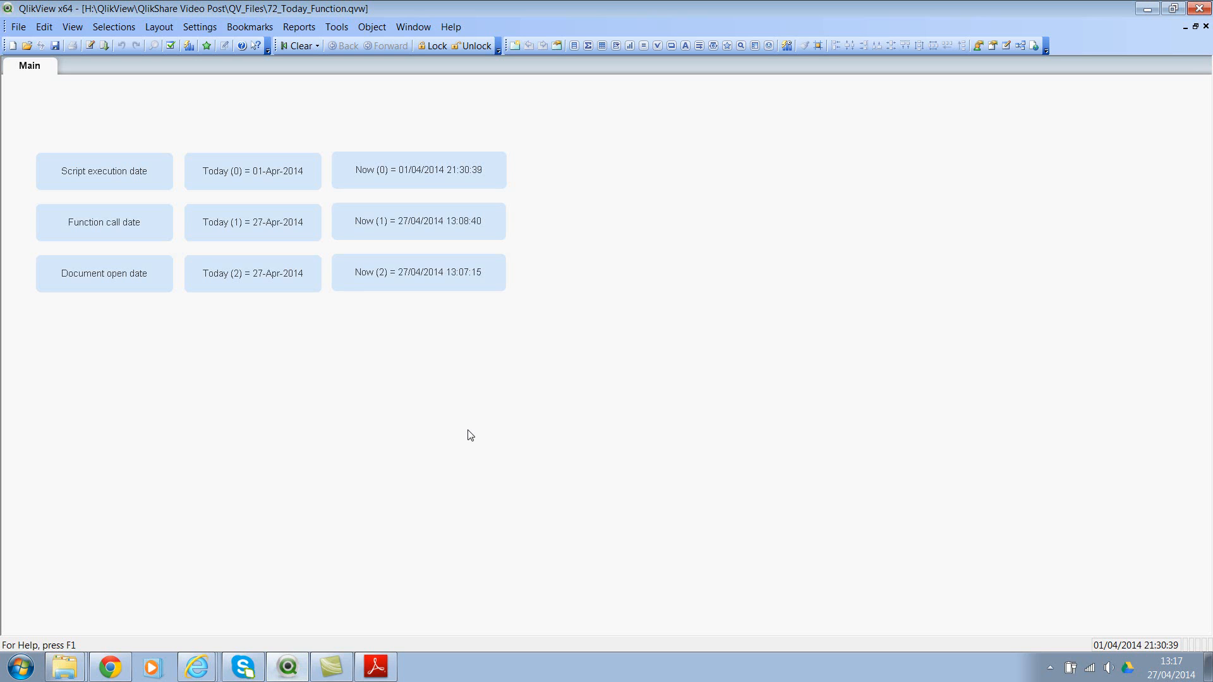
pyautogui.moveTo(291, 305)
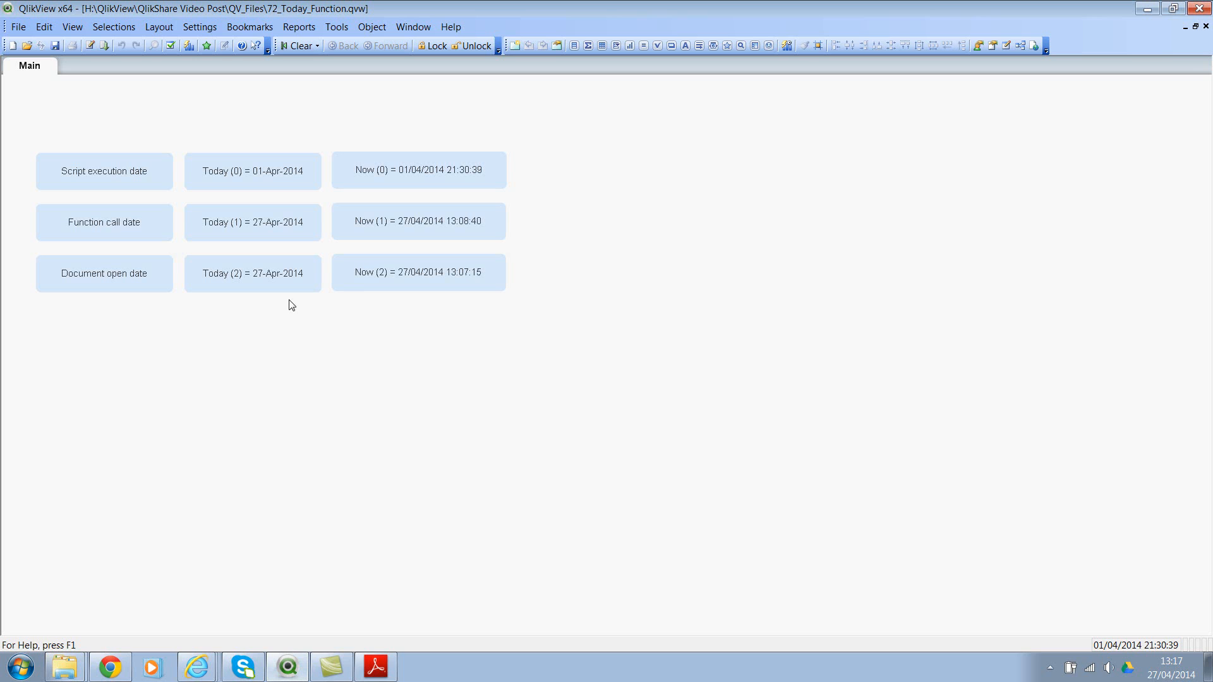
pyautogui.moveTo(305, 334)
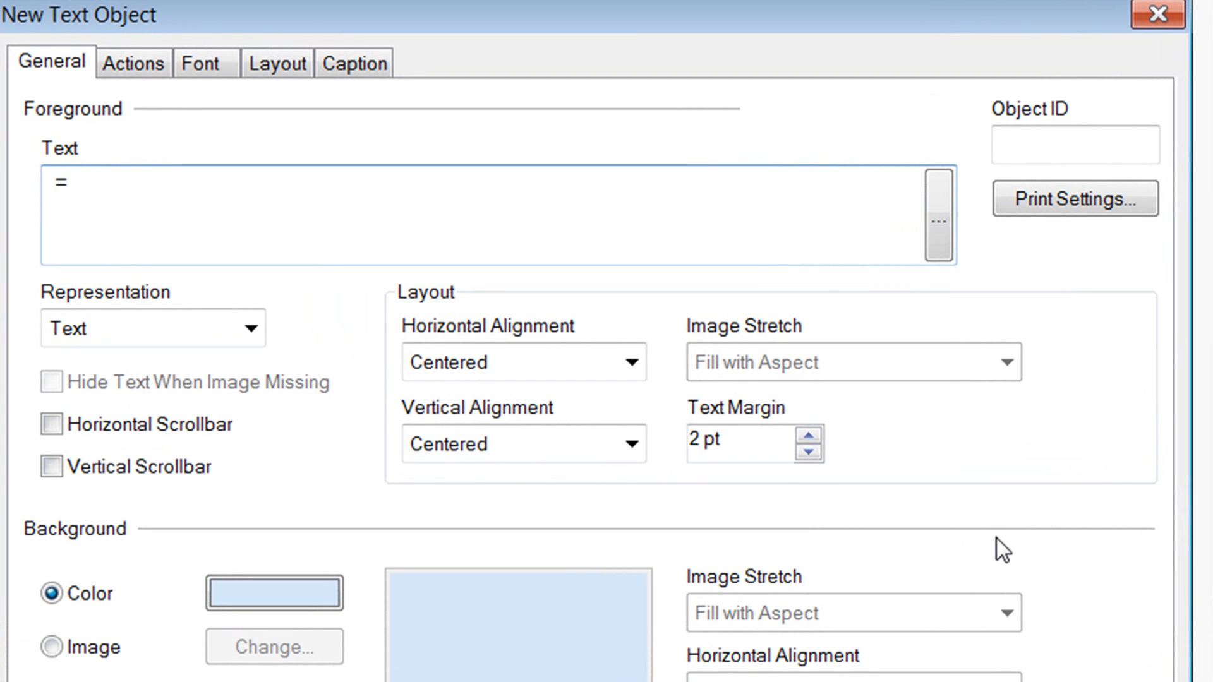
# - Add a text box with =Today() and a copy changed to =Now() for live date-time
pyautogui.write('Today()')
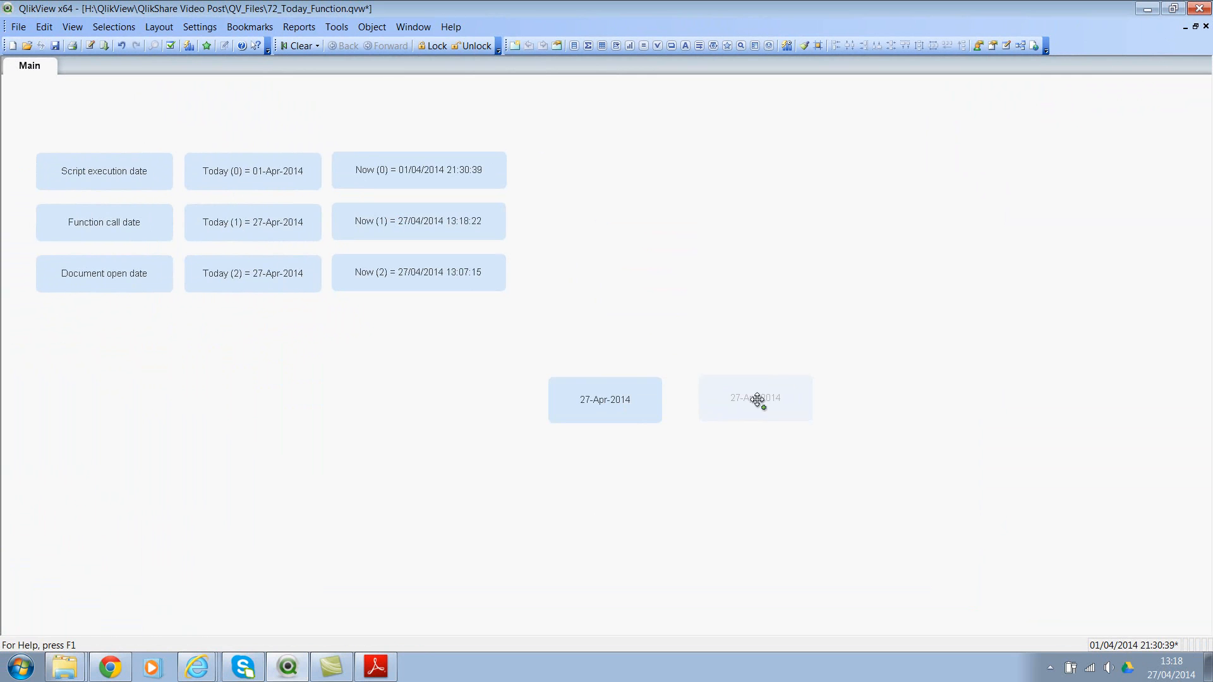
pyautogui.doubleClick(755, 398)
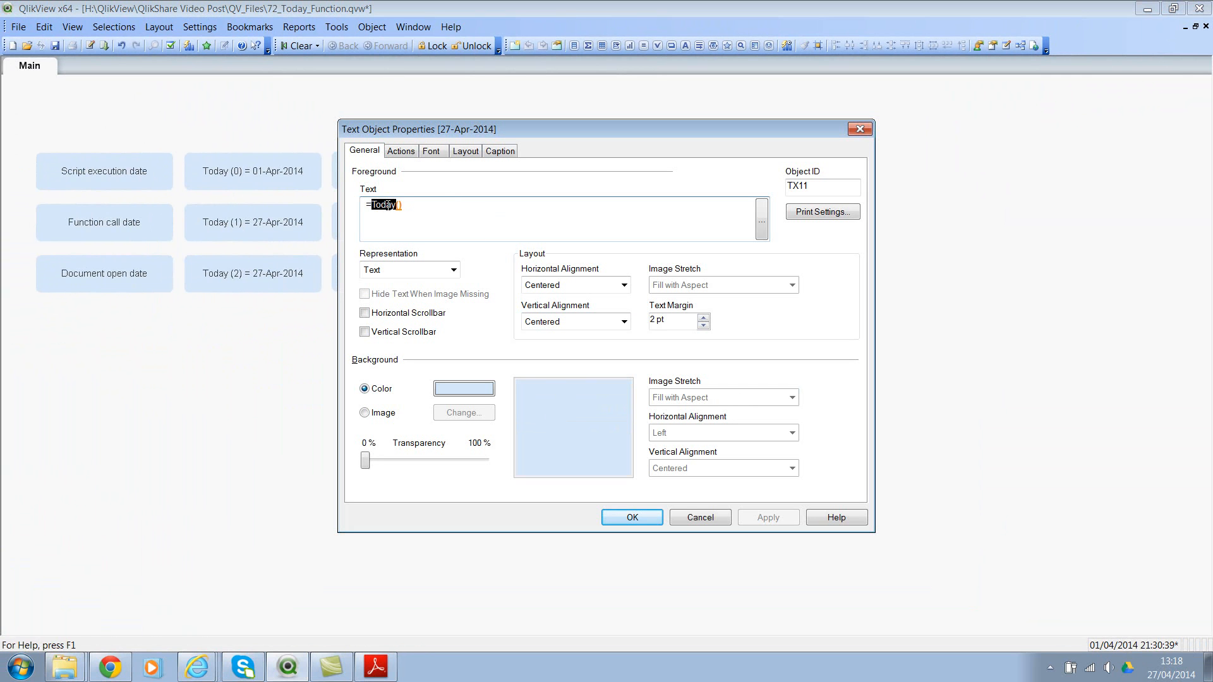
pyautogui.click(632, 517)
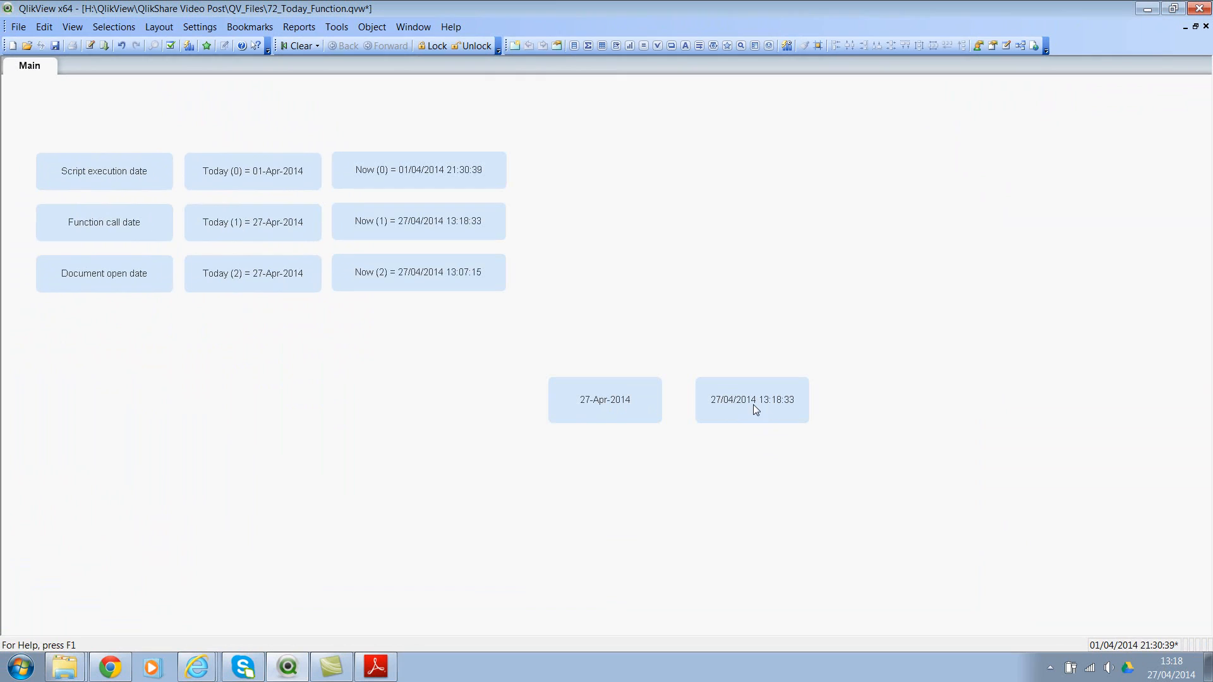
pyautogui.moveTo(777, 422)
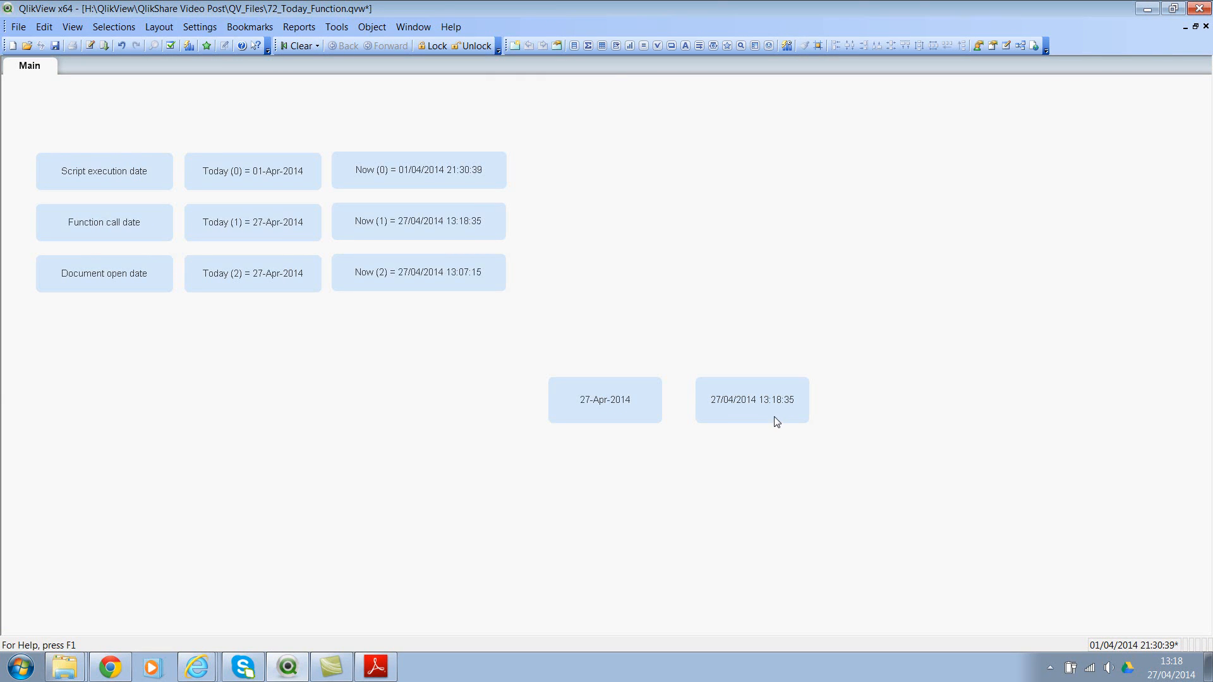
pyautogui.moveTo(850, 439)
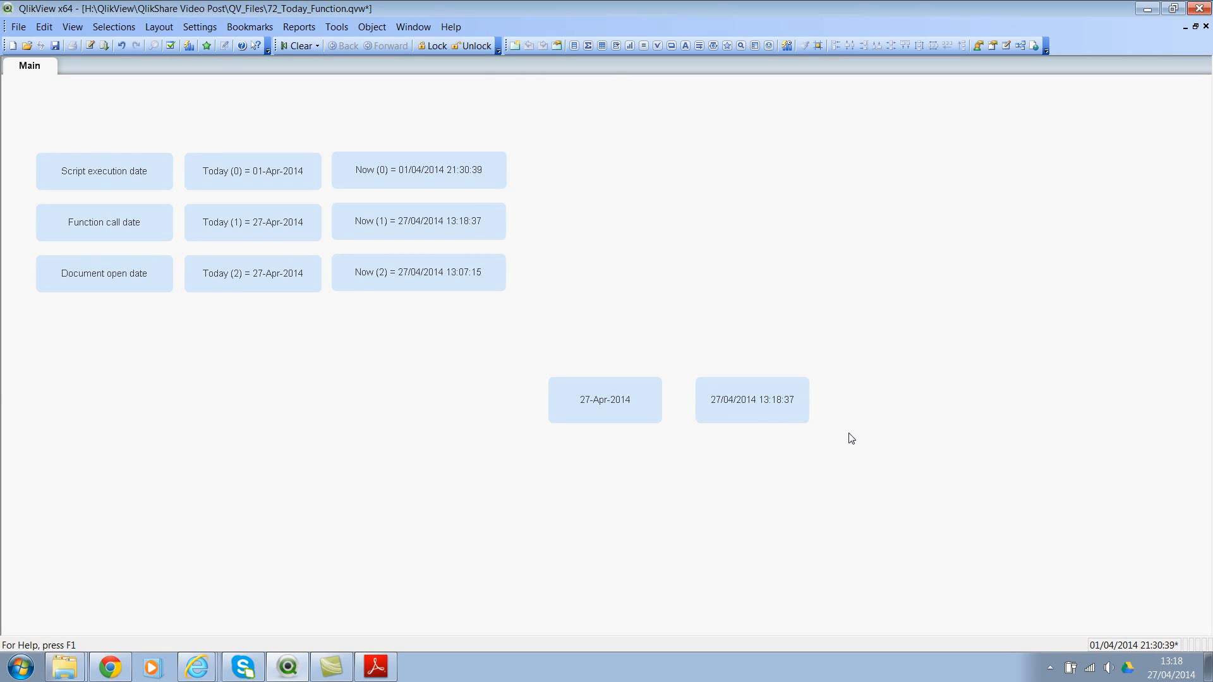
pyautogui.moveTo(742, 490)
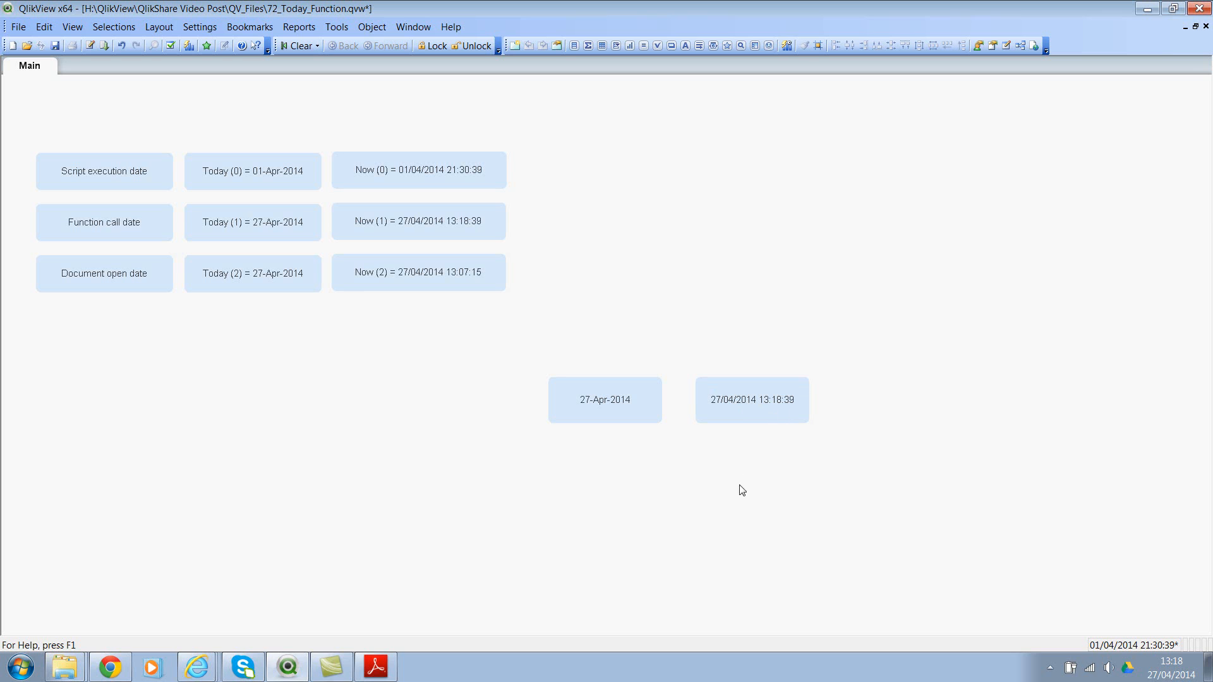
pyautogui.moveTo(209, 411)
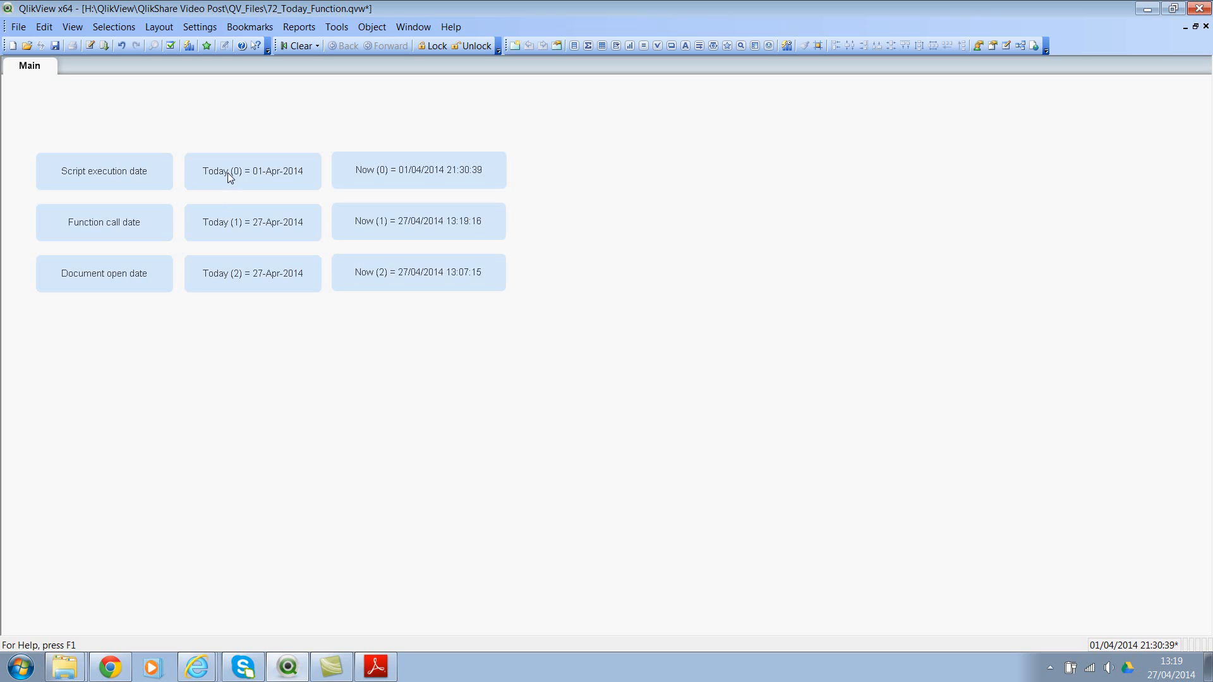
pyautogui.moveTo(127, 179)
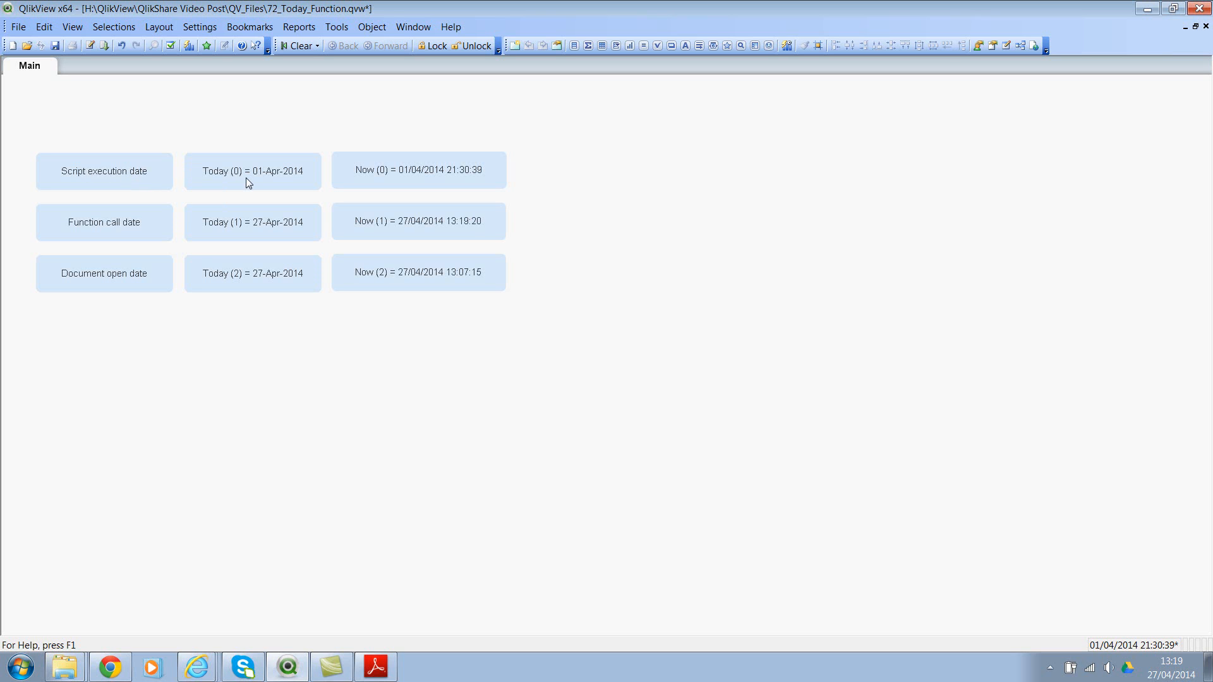
pyautogui.moveTo(259, 176)
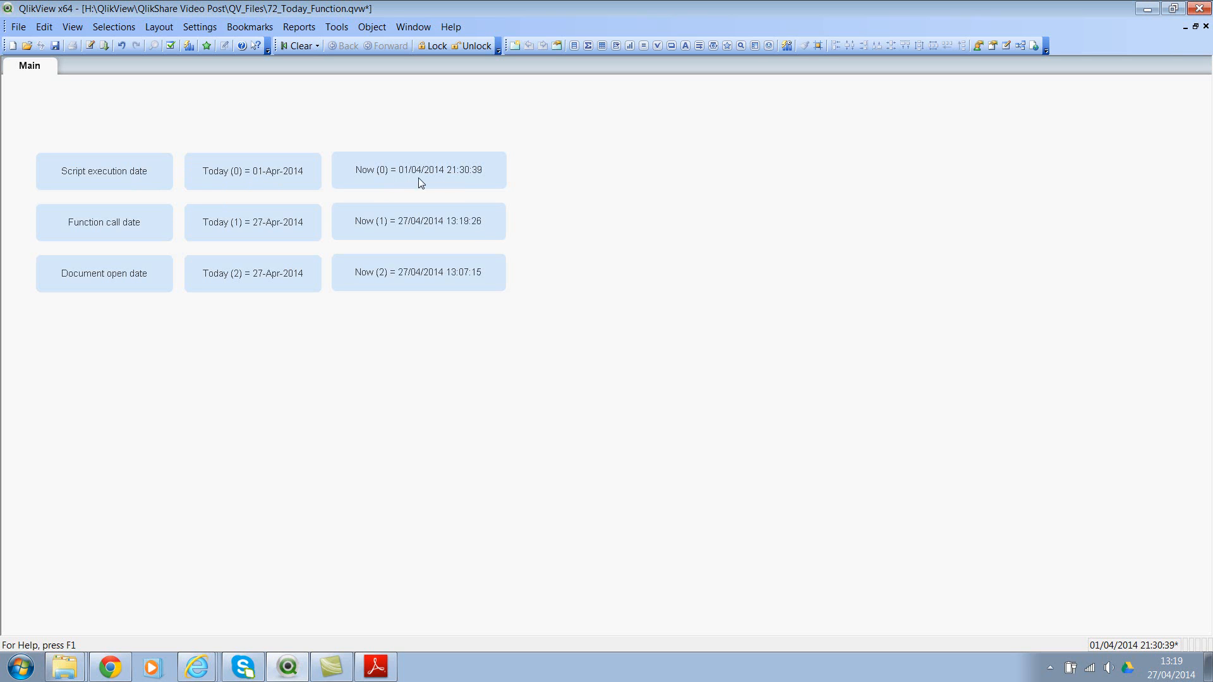
pyautogui.moveTo(465, 181)
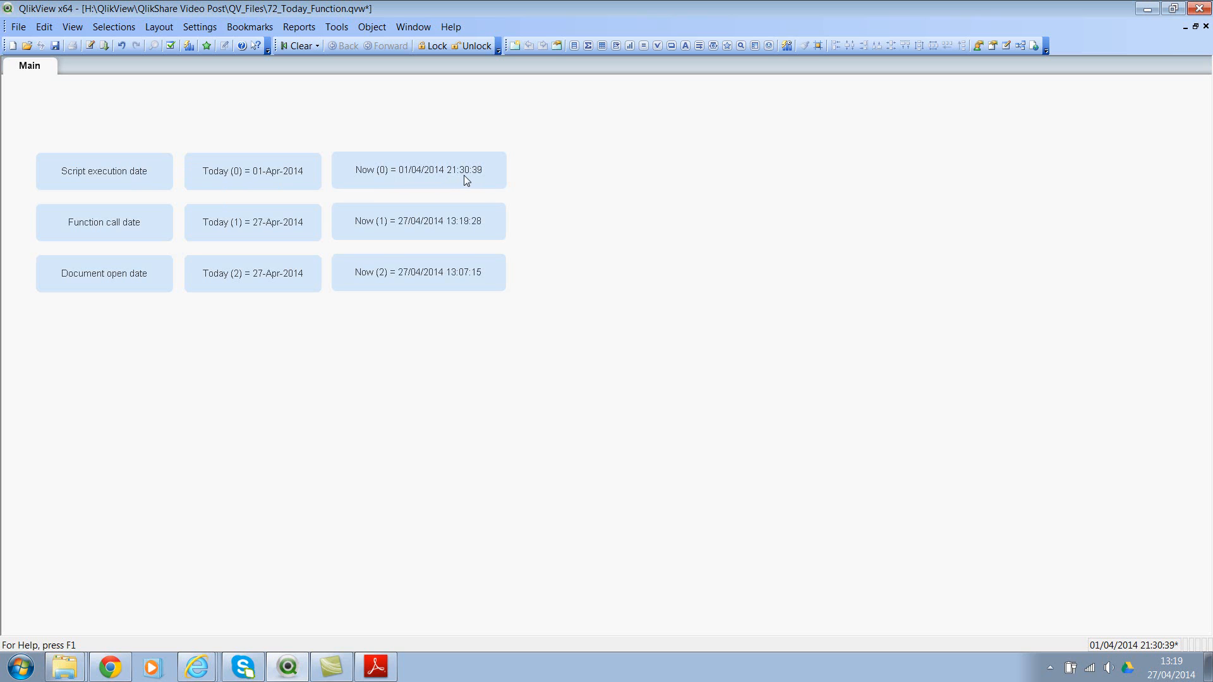
pyautogui.moveTo(247, 181)
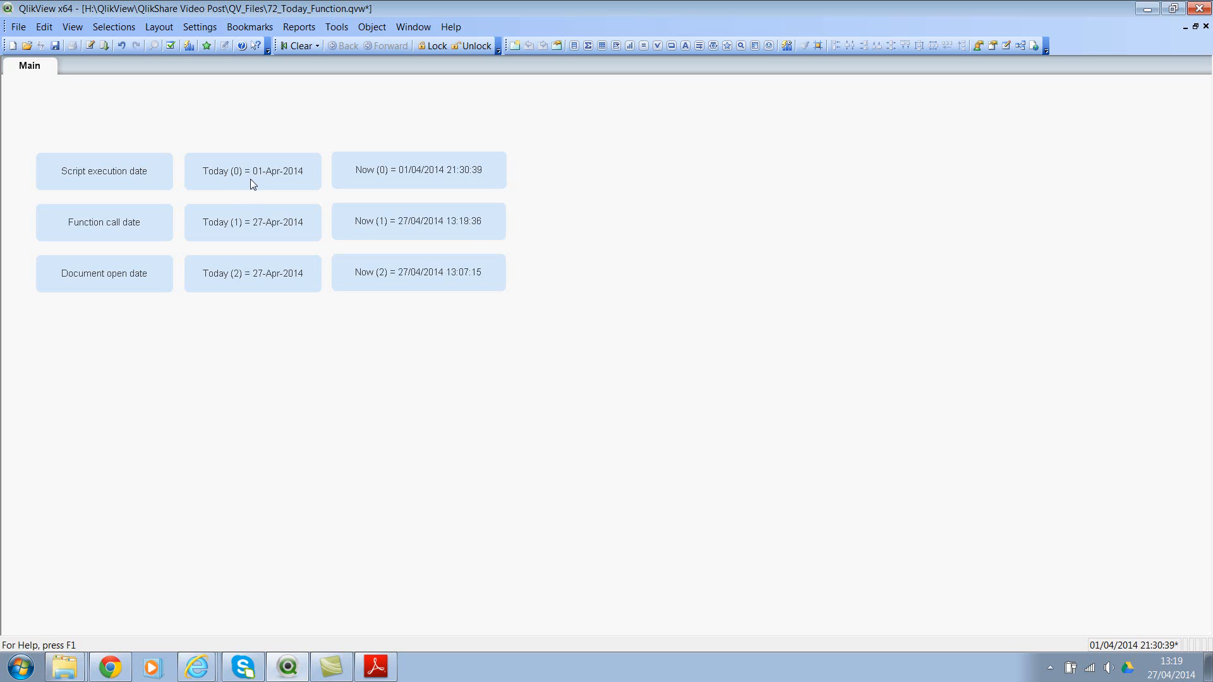
pyautogui.moveTo(129, 178)
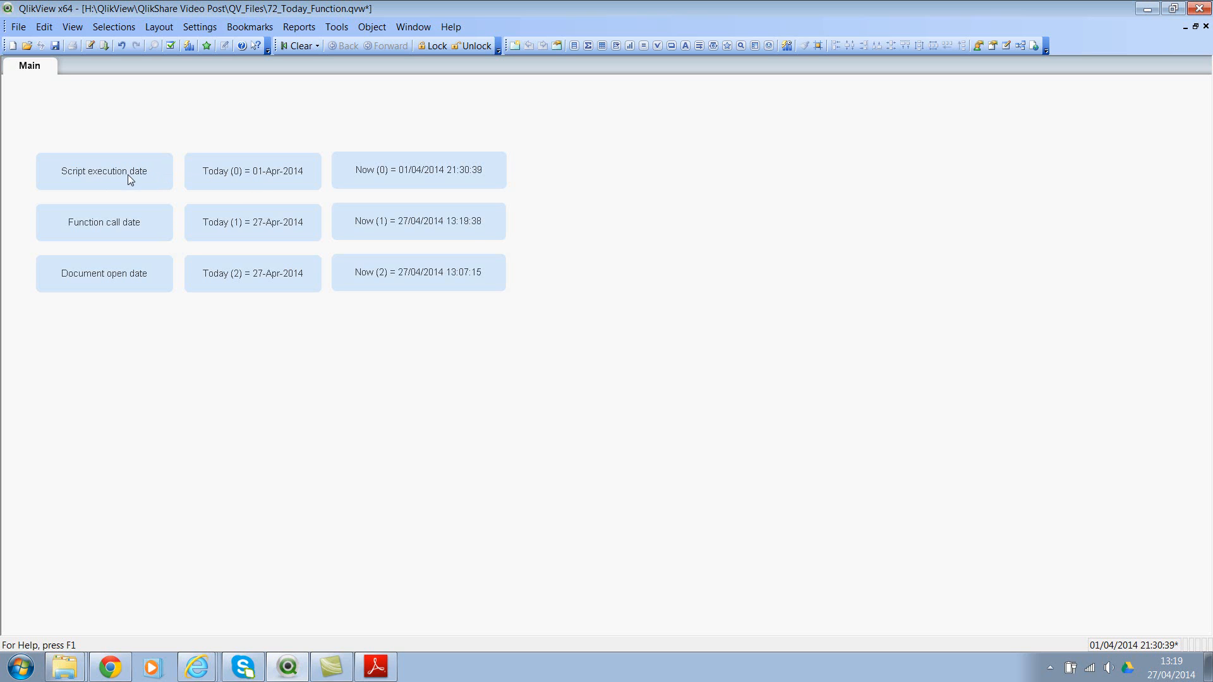
pyautogui.moveTo(70, 240)
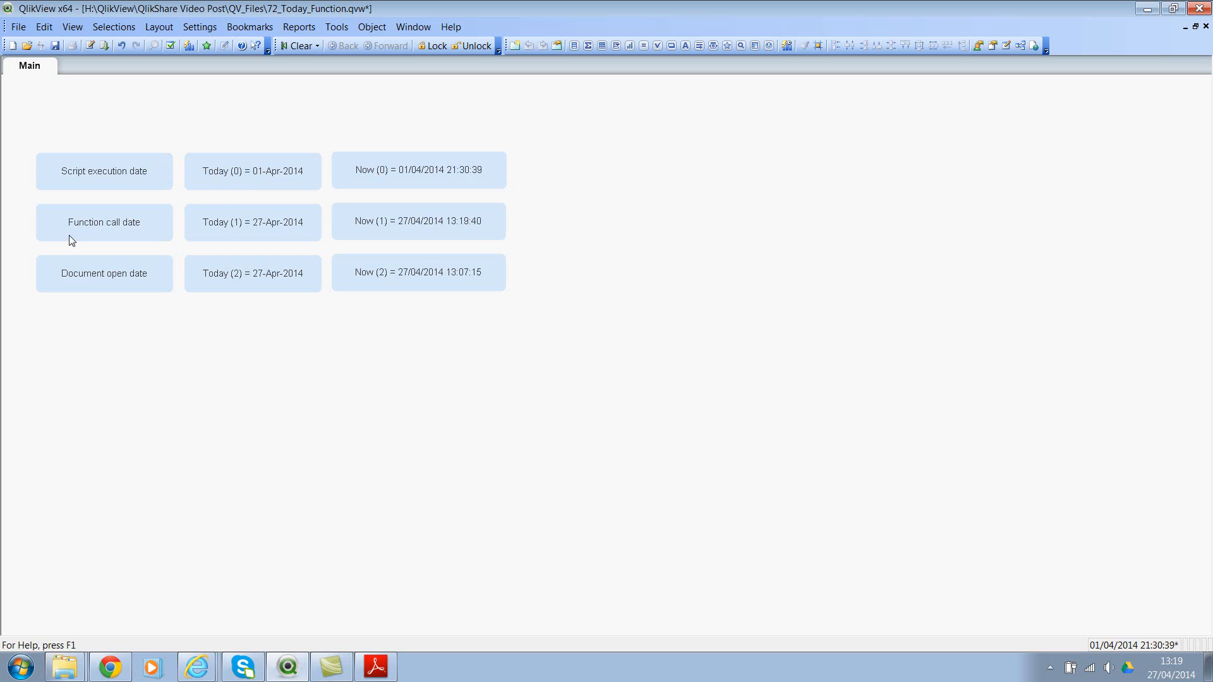
pyautogui.moveTo(84, 237)
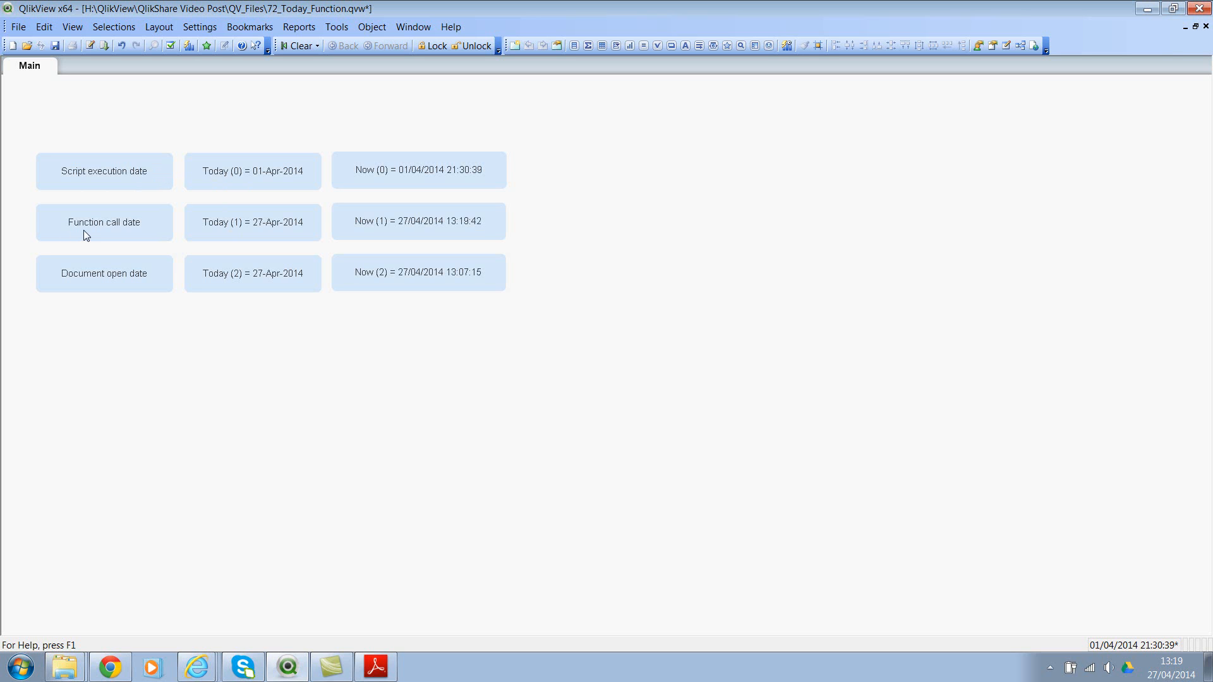
pyautogui.moveTo(128, 236)
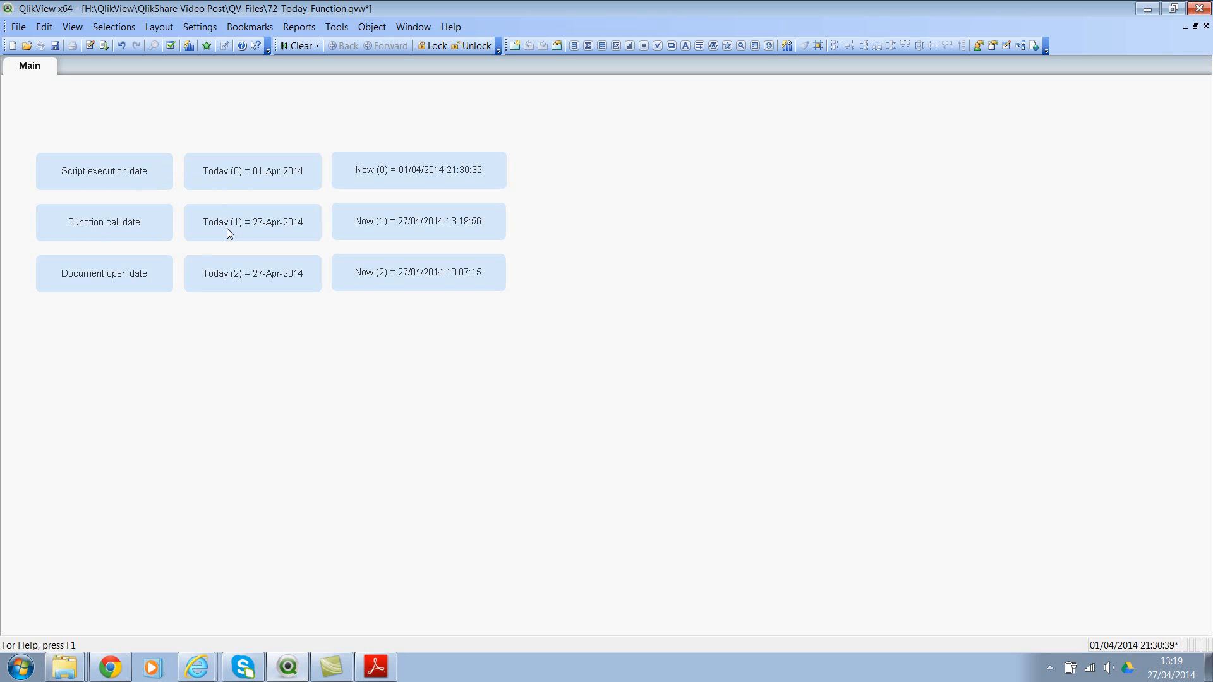
pyautogui.moveTo(259, 226)
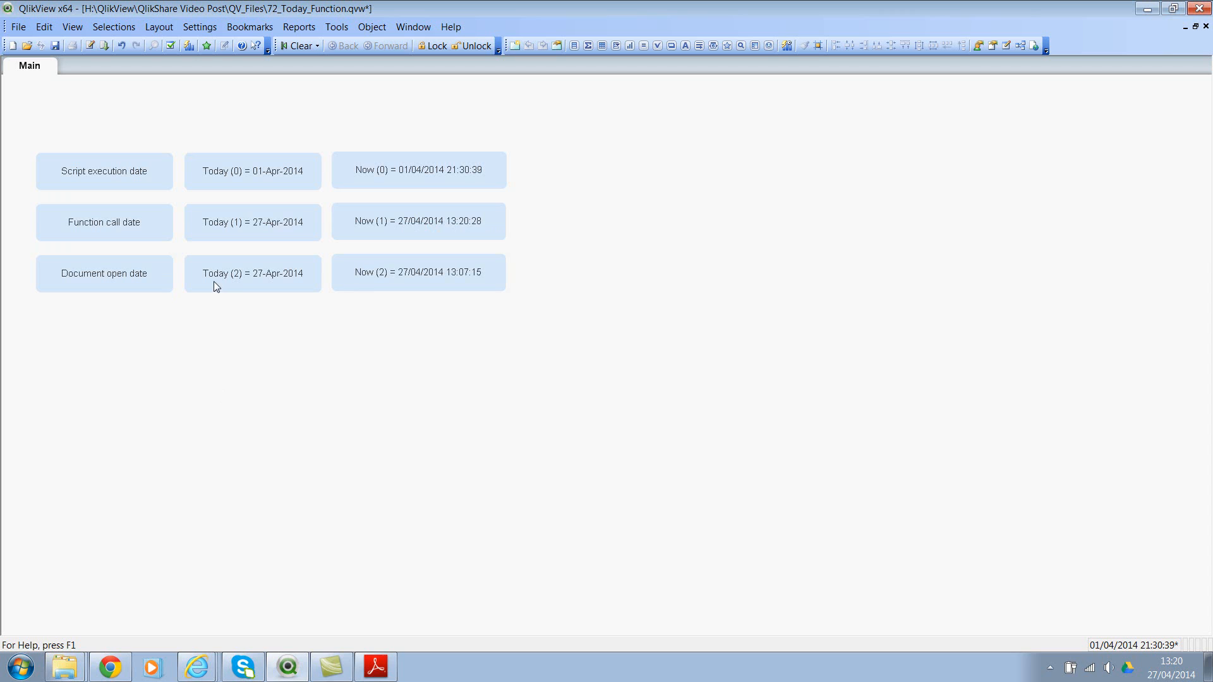
pyautogui.moveTo(235, 287)
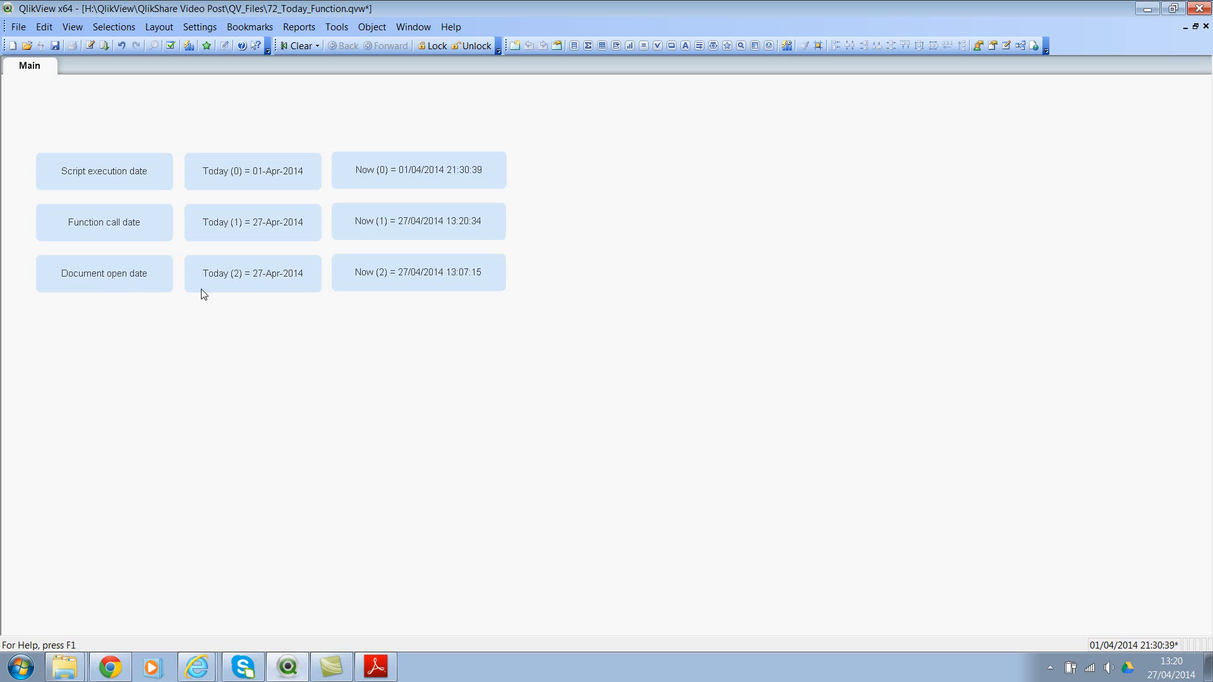
pyautogui.moveTo(264, 284)
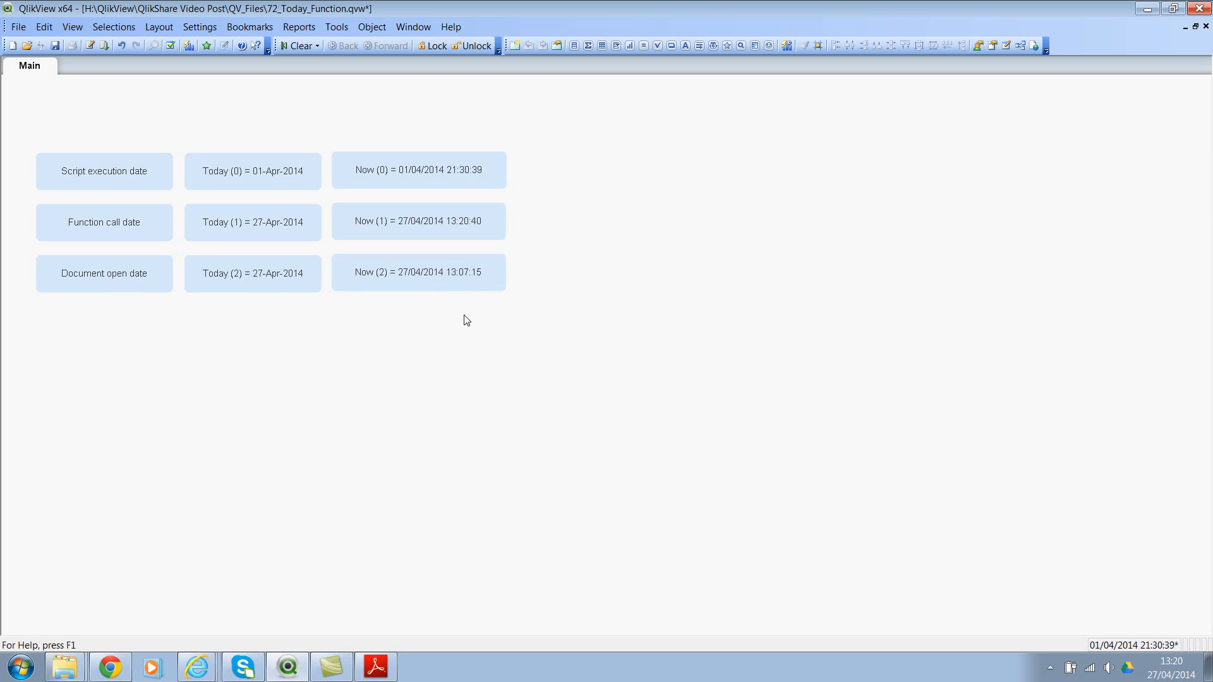
pyautogui.moveTo(113, 27)
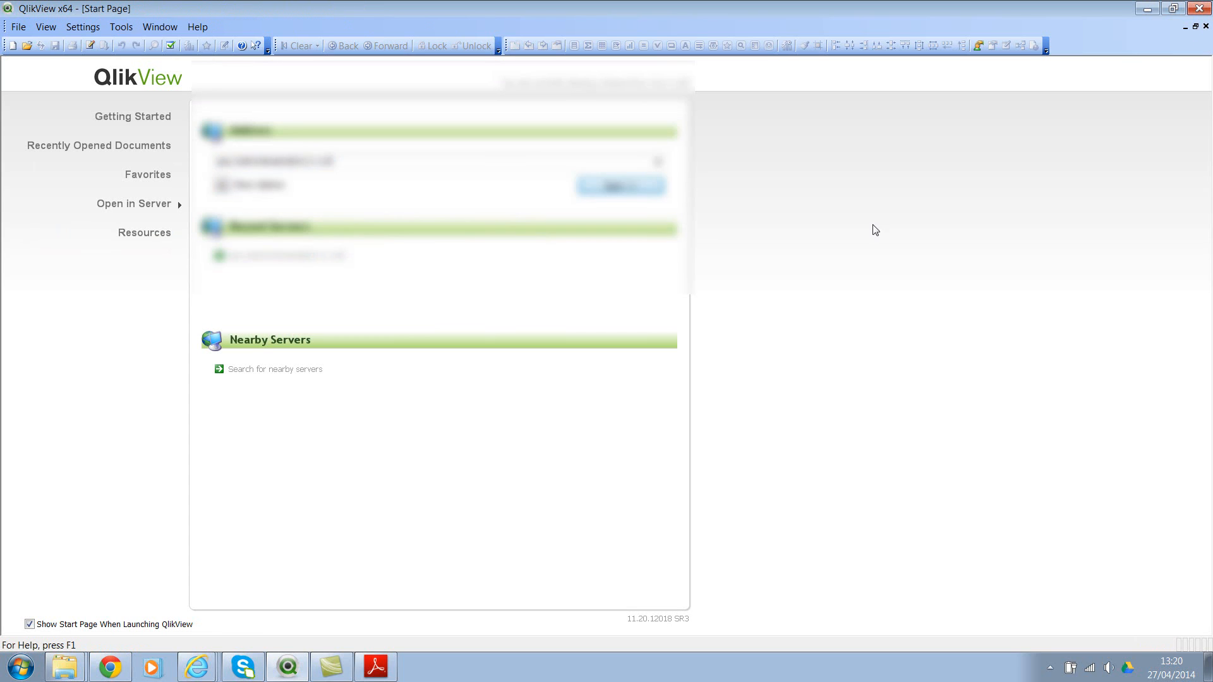
# - Reopen the recent document 72_Today_Function so its Now(2) box refreshes
pyautogui.click(18, 27)
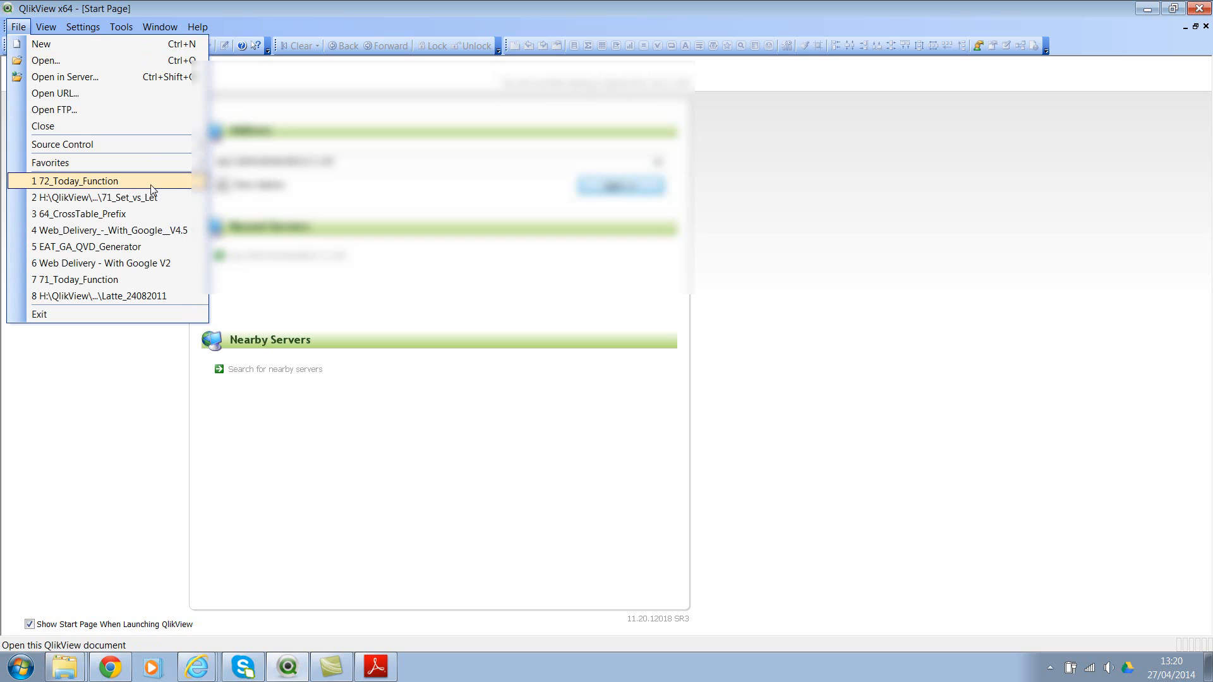
pyautogui.click(77, 181)
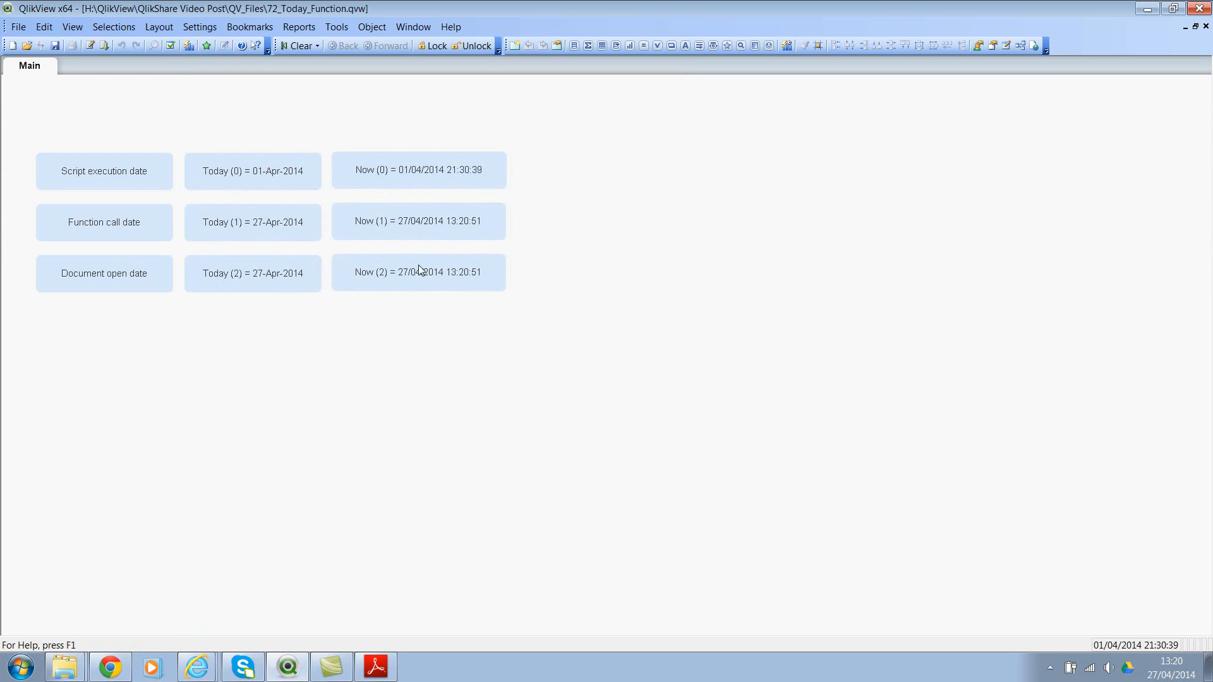
pyautogui.moveTo(468, 289)
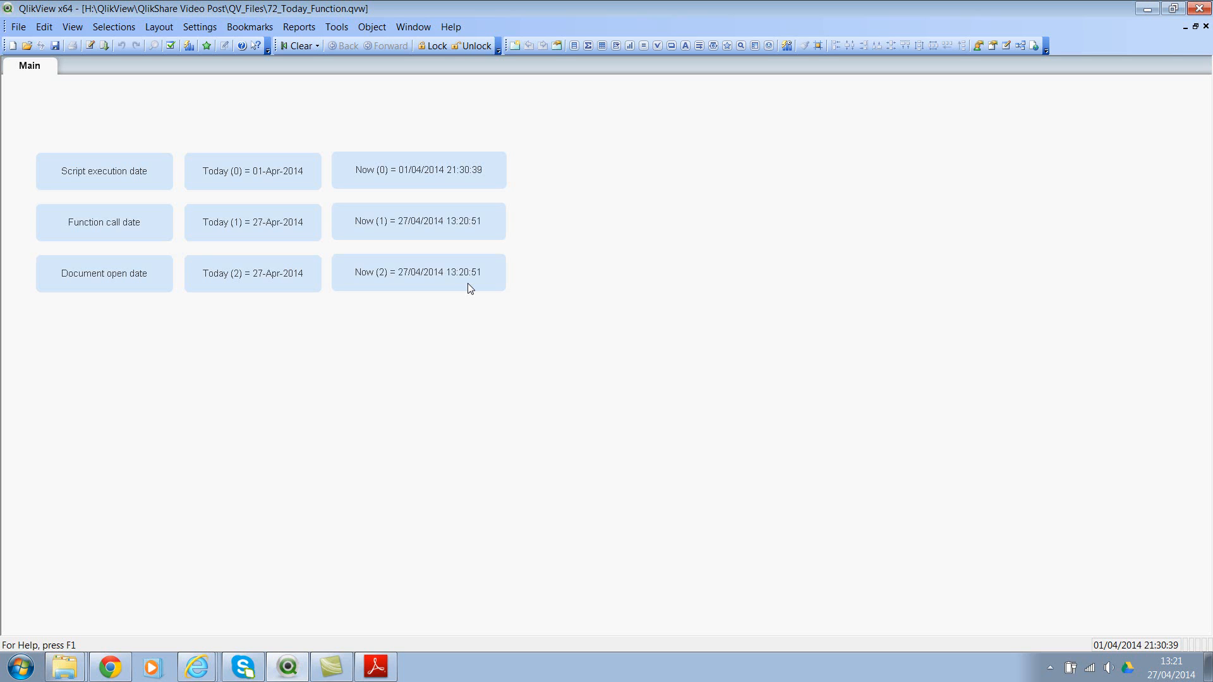
pyautogui.moveTo(494, 341)
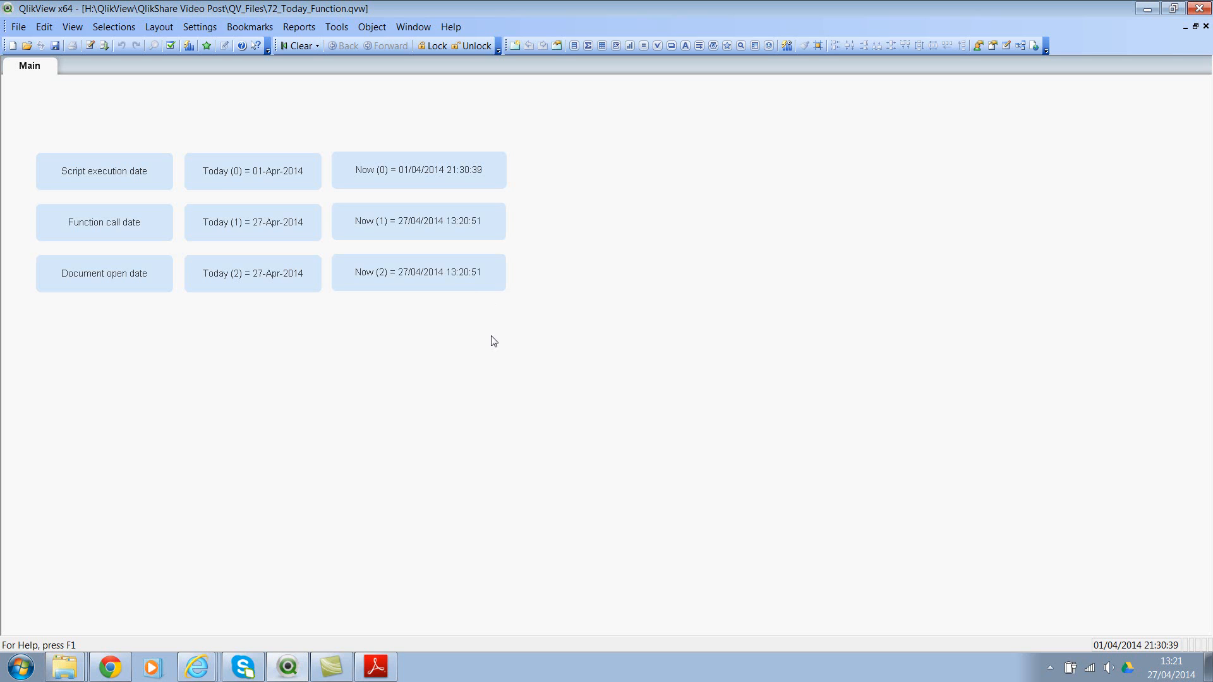
pyautogui.moveTo(108, 666)
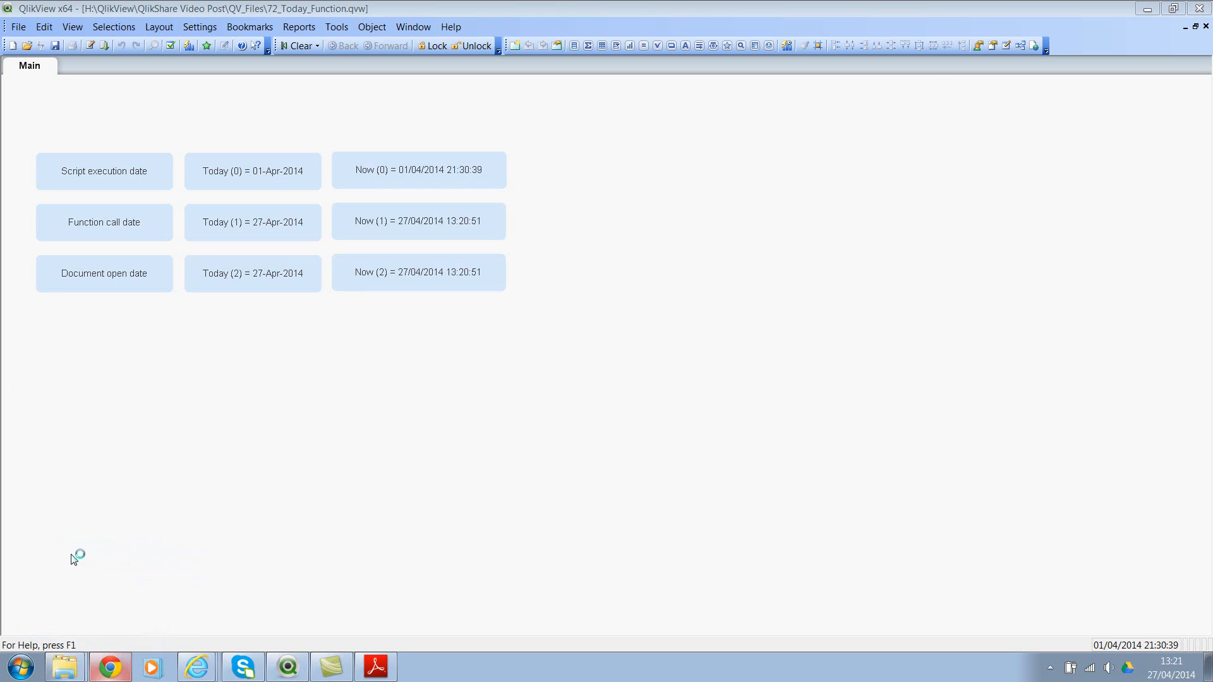
# - Show the QQotD 138 quiz question on the QlikShare website in Chrome
pyautogui.click(109, 666)
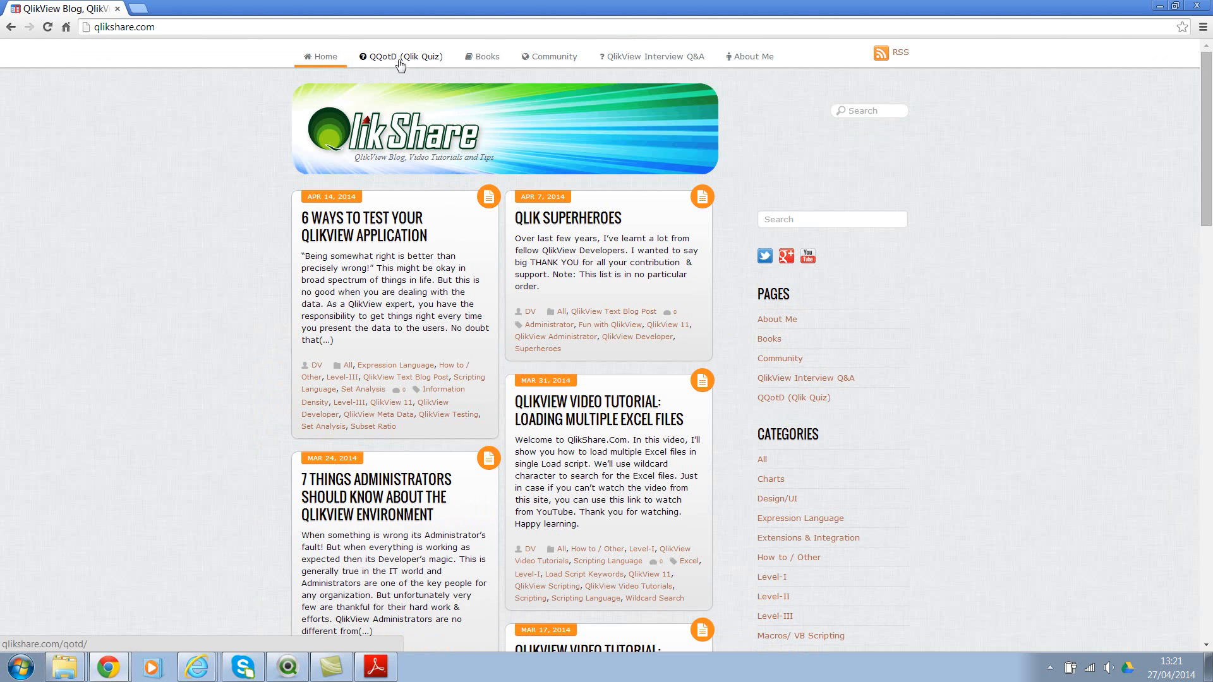
pyautogui.click(402, 56)
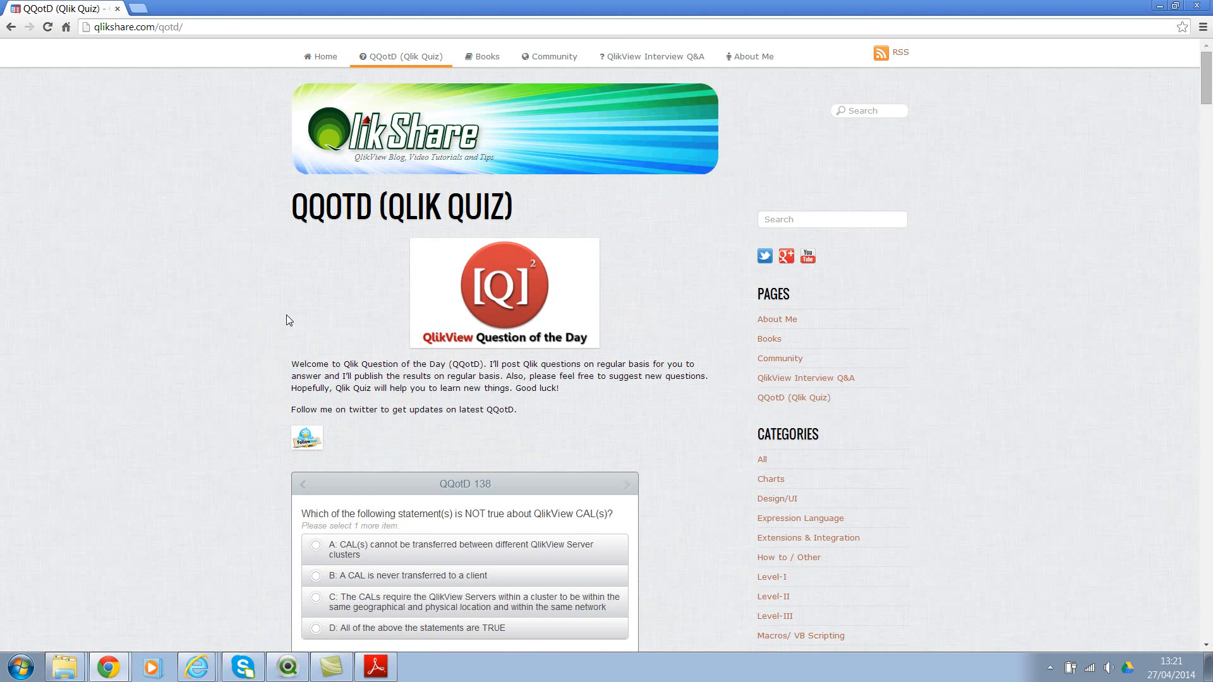
pyautogui.scroll(-3)
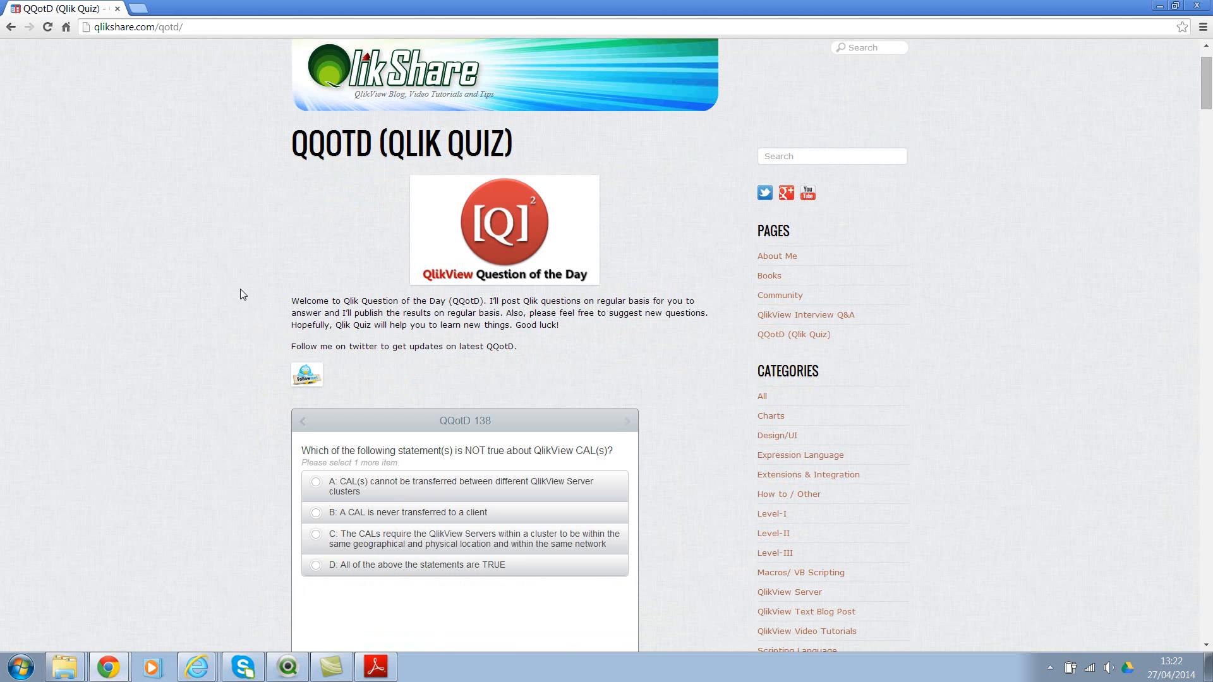
pyautogui.scroll(-3)
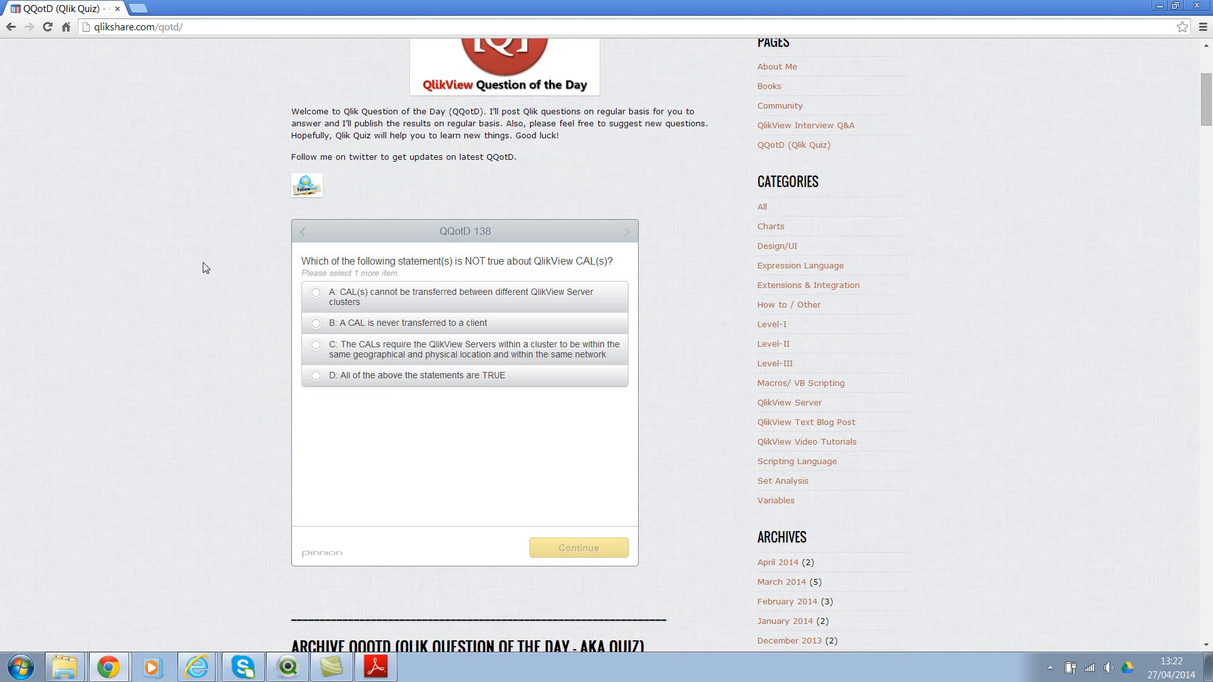
pyautogui.moveTo(408, 221)
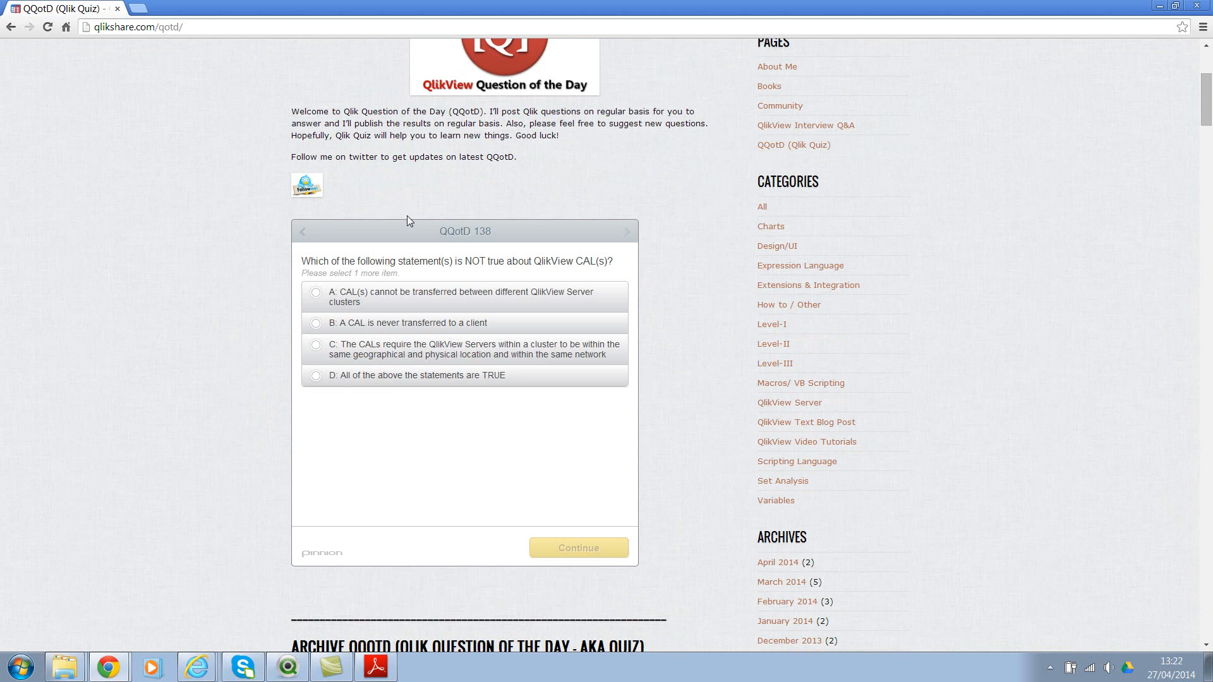